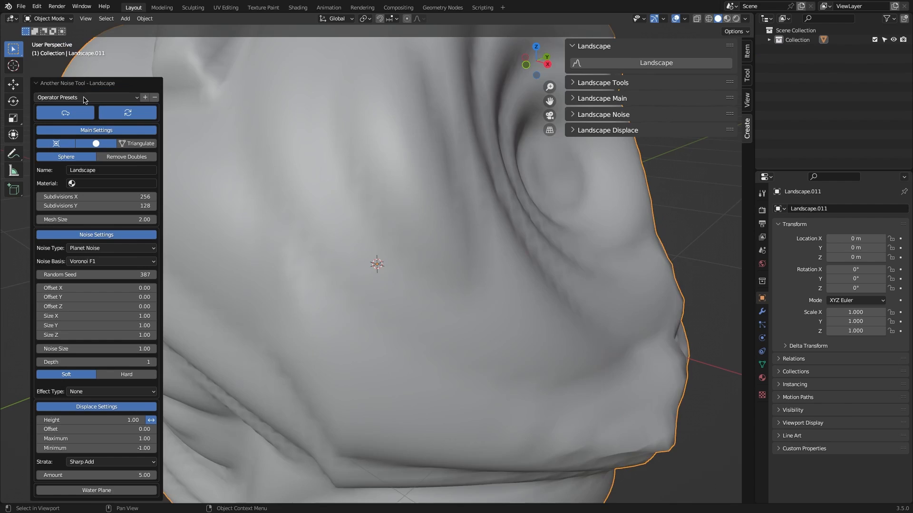
Generate the Rocky_Canyon_B preset from the Canyon category in Quick Landscape
click(87, 97)
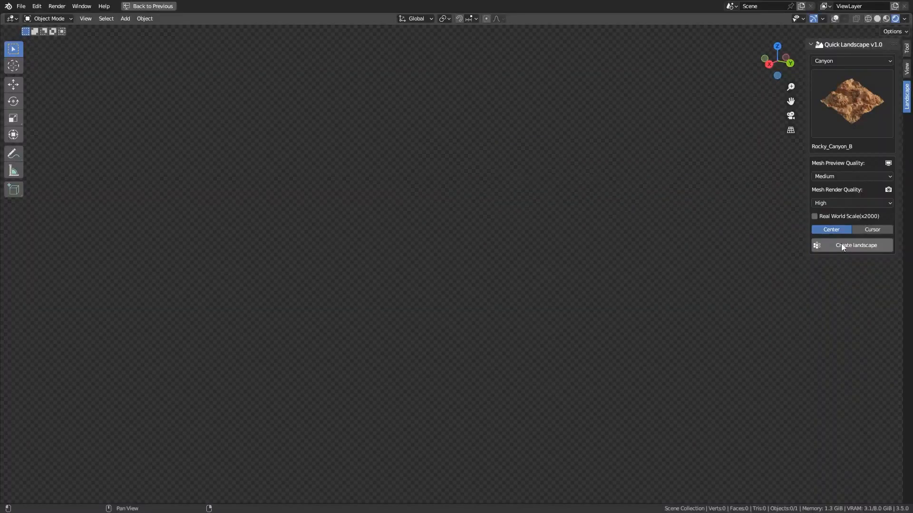
click(856, 245)
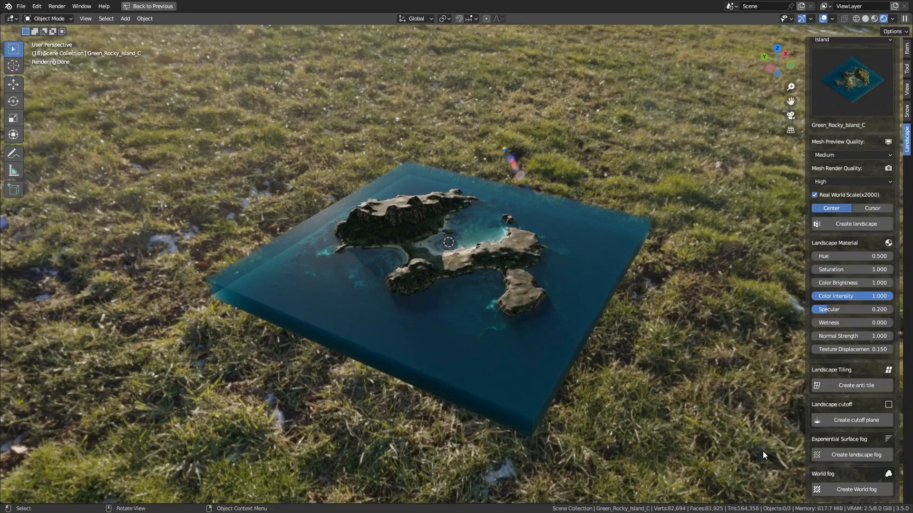
Create the Green_Rocky_Island_C island landscape at real-world scale with surrounding water
click(856, 489)
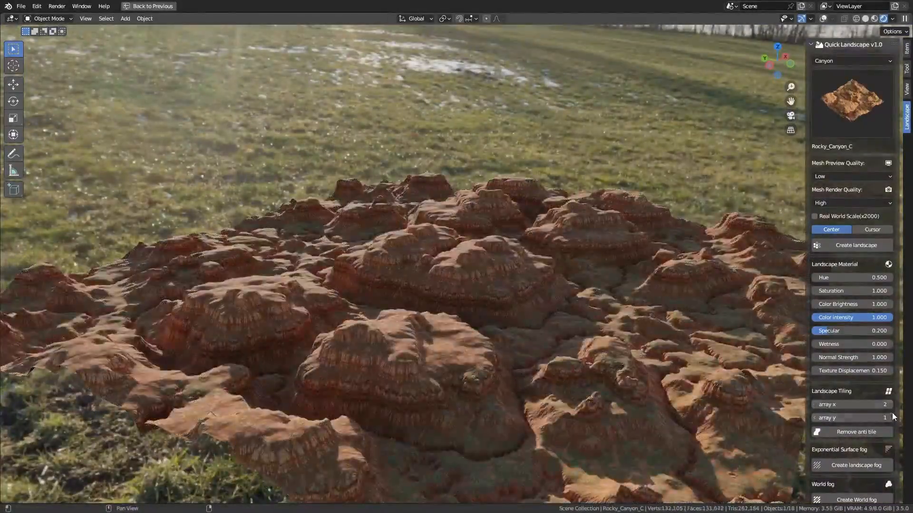
Create the Rocky_Canyon_C landscape with an anti-tile array of 2 along X
click(850, 417)
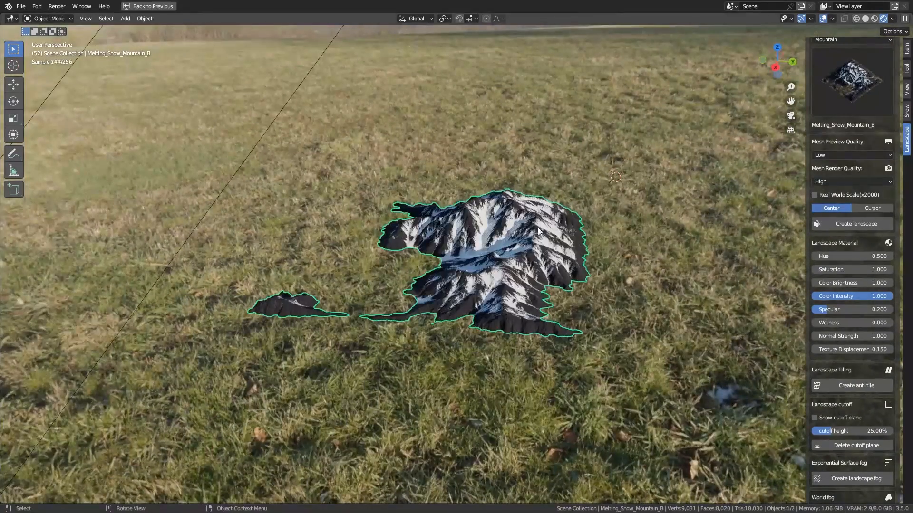
Lower the Melting_Snow_Mountain_B cutoff height slider from 25% to 0%
drag(862, 431, 812, 431)
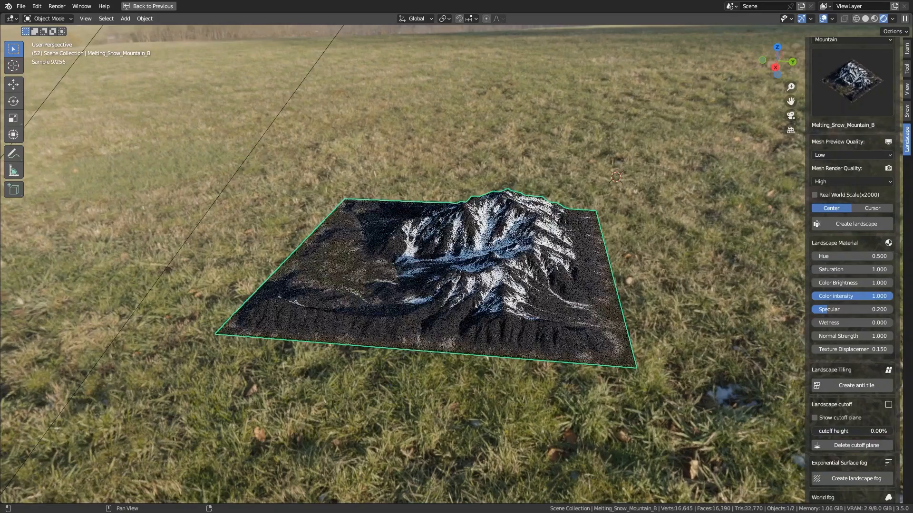